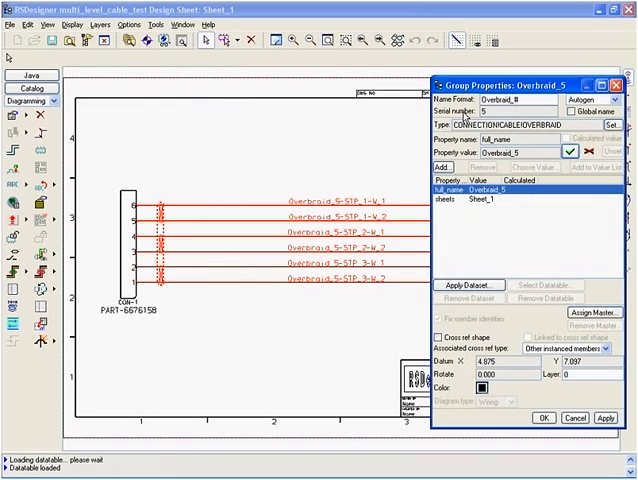
Step: View the properties of Cable1 in Overbraid_5, then close the properties dialog
click(547, 285)
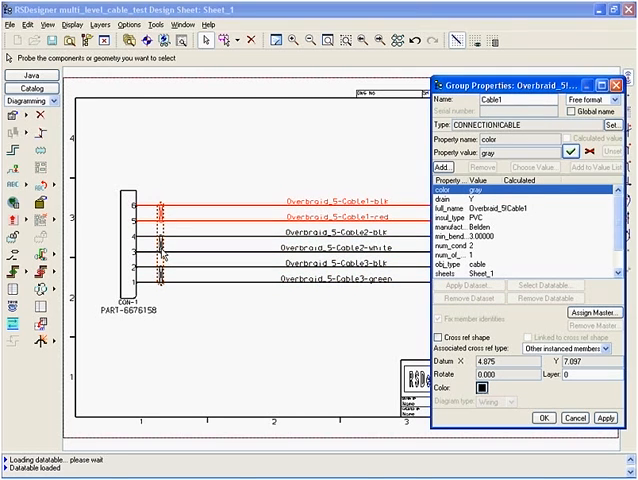
click(160, 252)
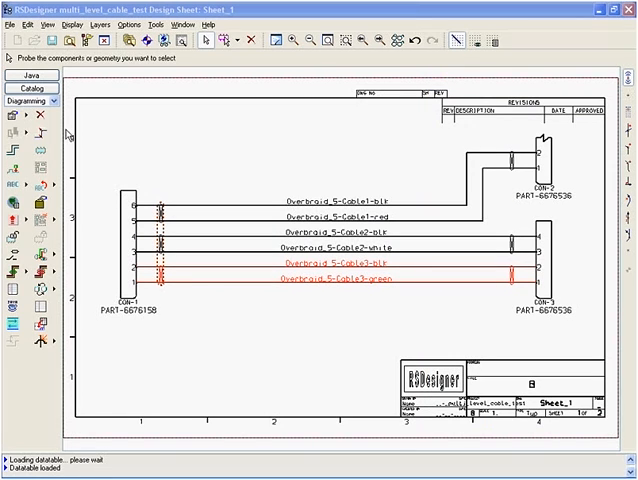
Step: Export the current sheet to XML for Pro/CABLING as rsd-proe
click(12, 25)
text(ssd)
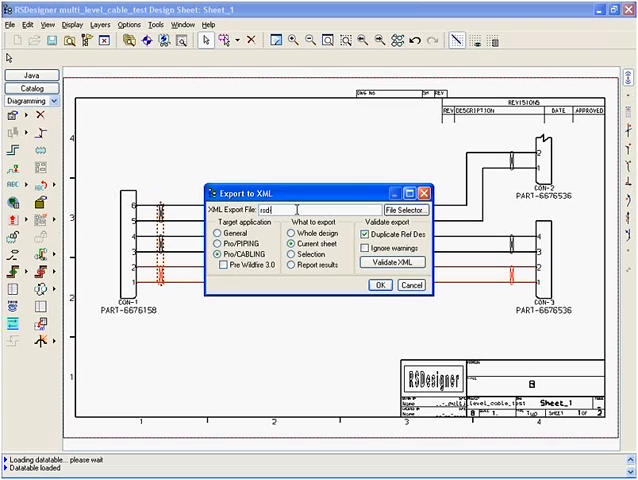
text(.proe)
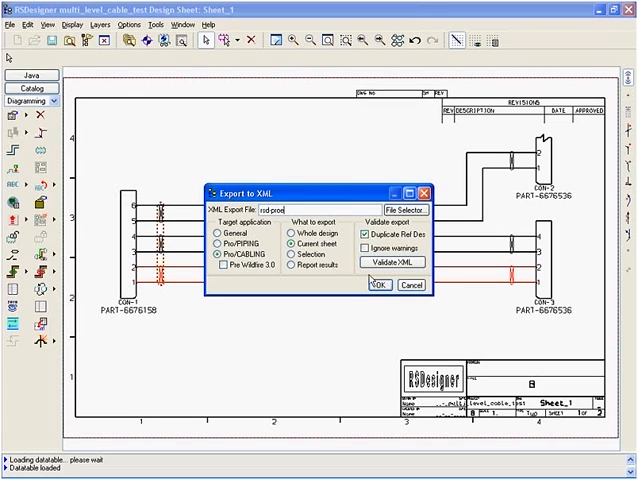
click(377, 284)
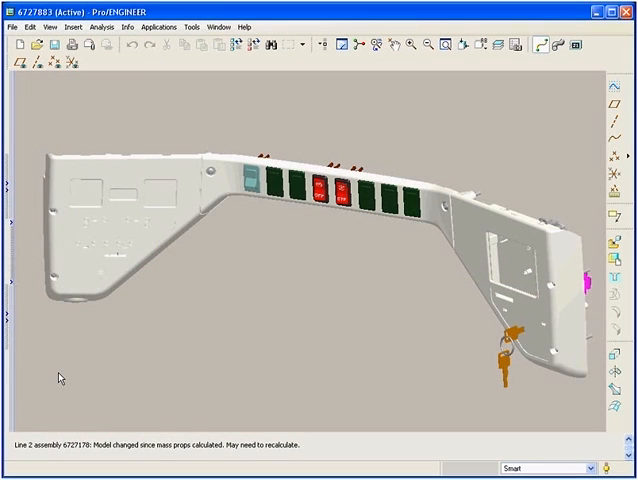
mouse_move(15, 311)
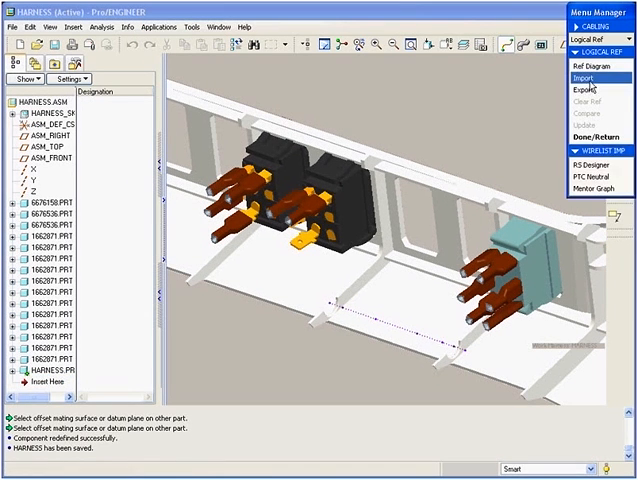
Step: Import rsd-proe.xml as the RS Designer logical reference and review the comparison report
click(594, 76)
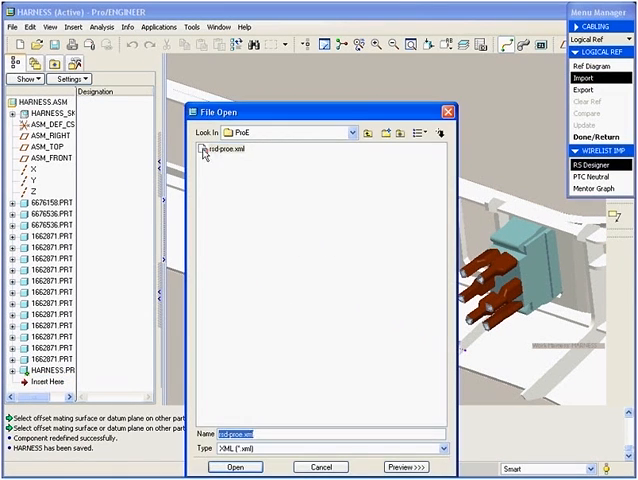
click(235, 467)
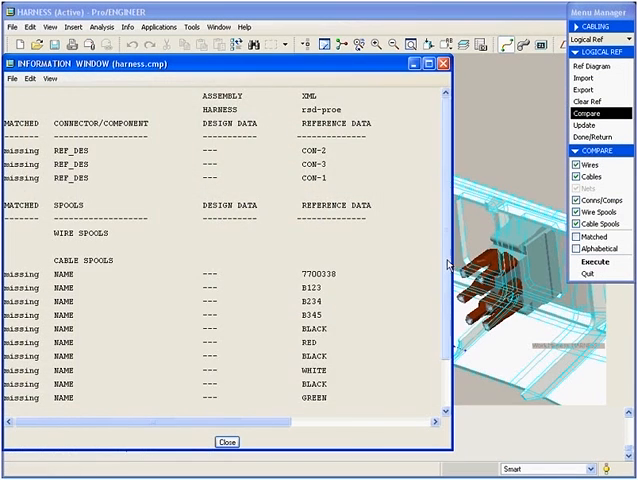
scroll(down, 3)
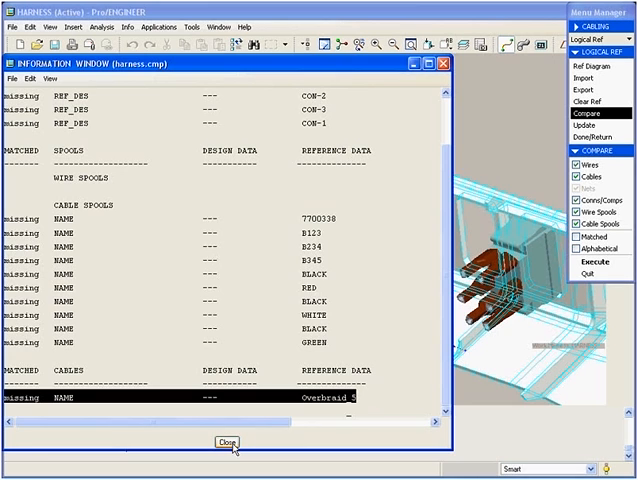
click(227, 441)
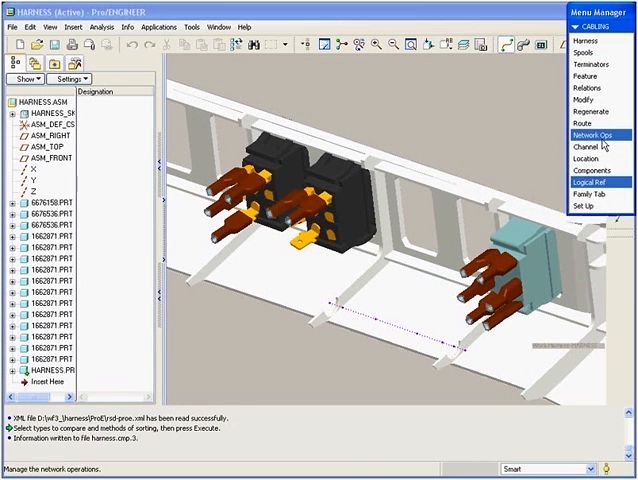
Step: Create the OVERBRAID_5 cable features via Network Ops and regenerate the harness
click(586, 76)
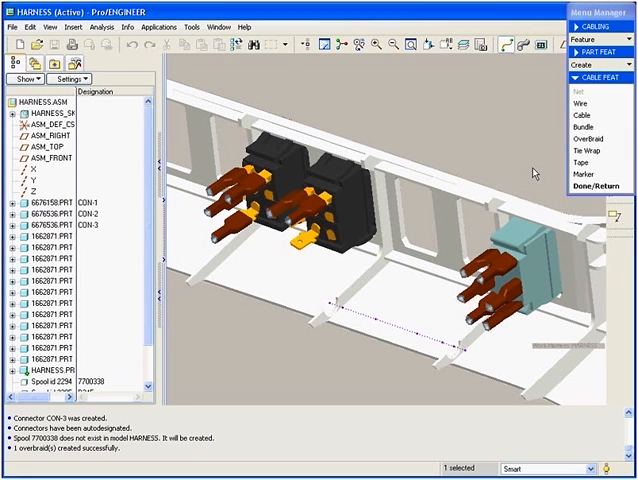
click(594, 111)
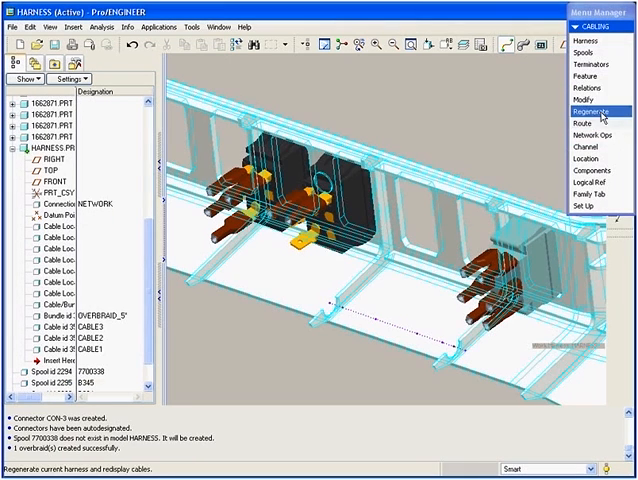
click(593, 124)
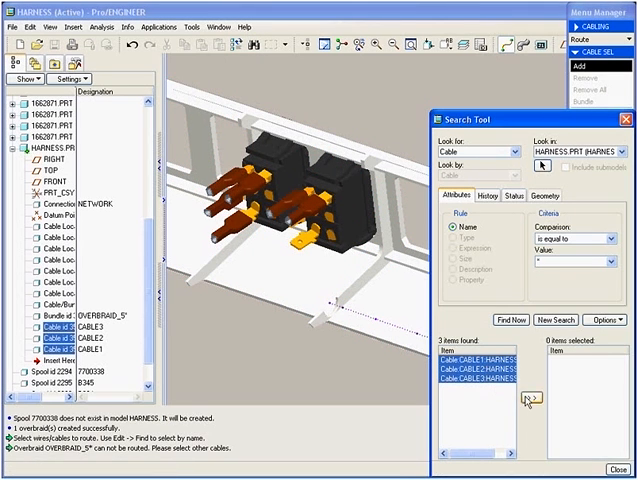
Step: Select CABLE1–CABLE3, autoroute them through the overbraid, and accept the result
click(531, 400)
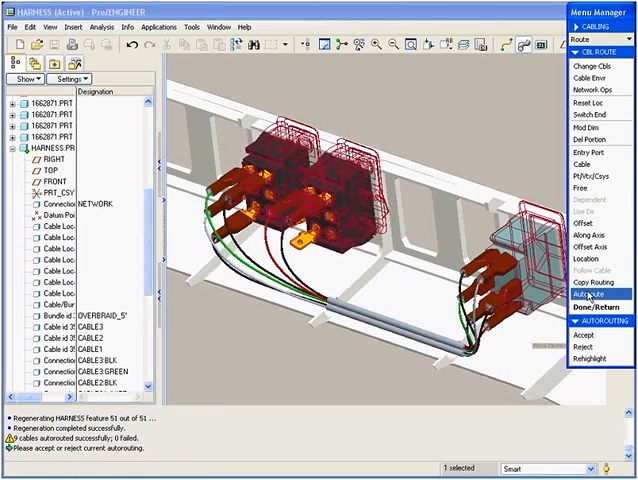
click(591, 320)
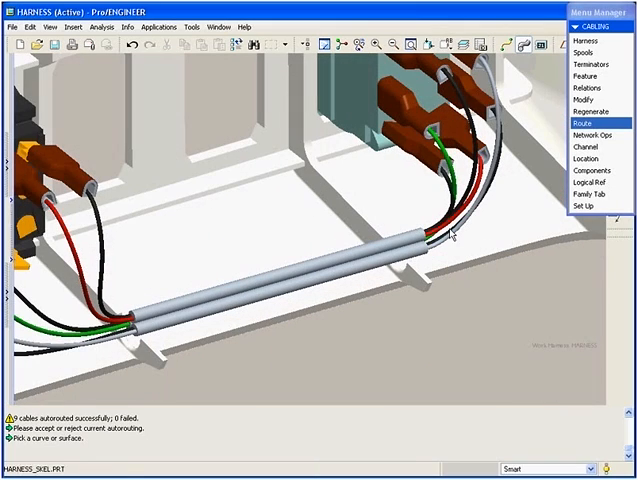
mouse_move(528, 70)
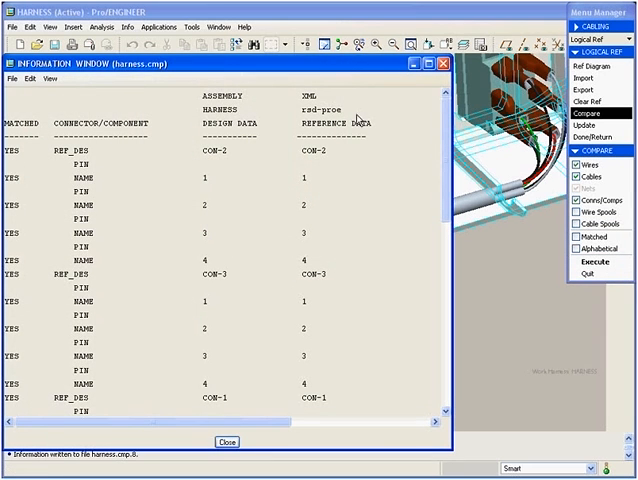
scroll(down, 3)
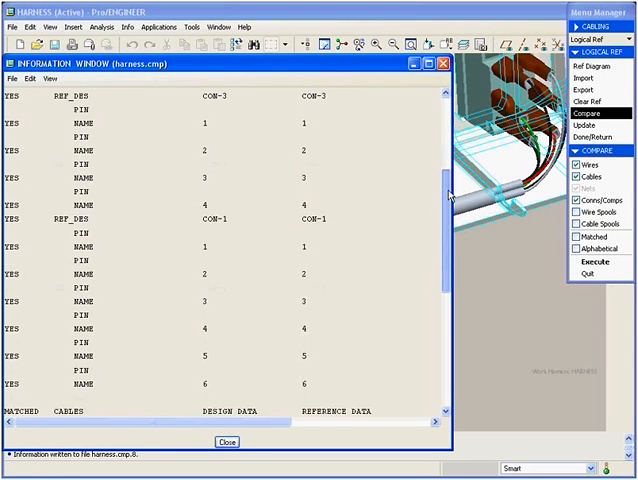
scroll(down, 3)
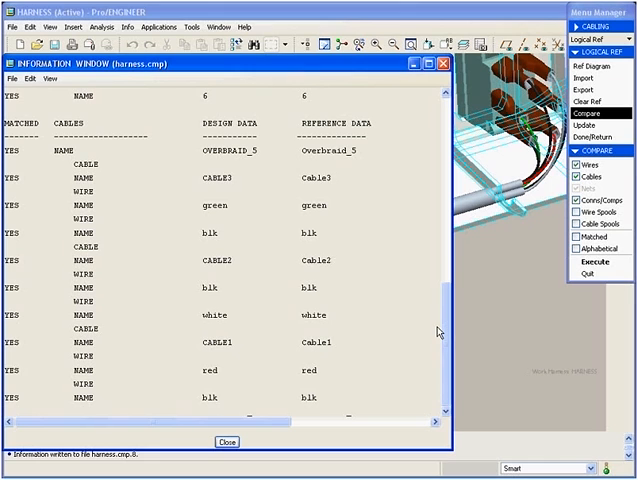